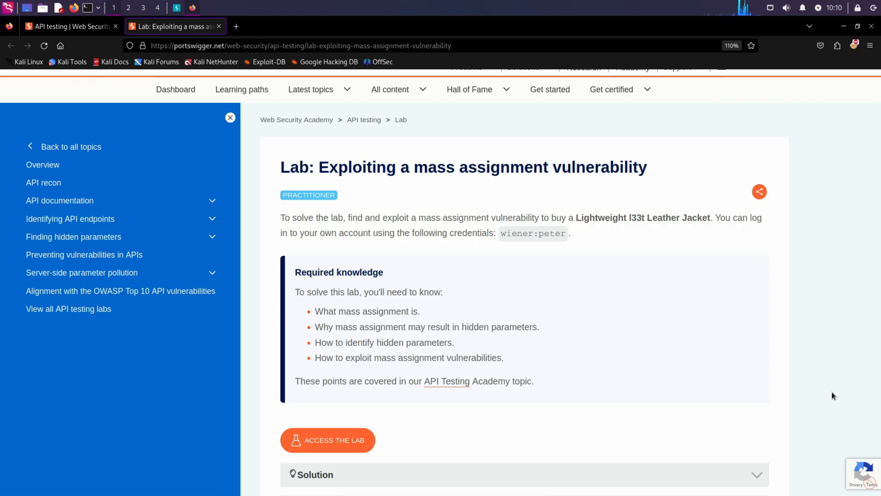
pyautogui.moveTo(817, 397)
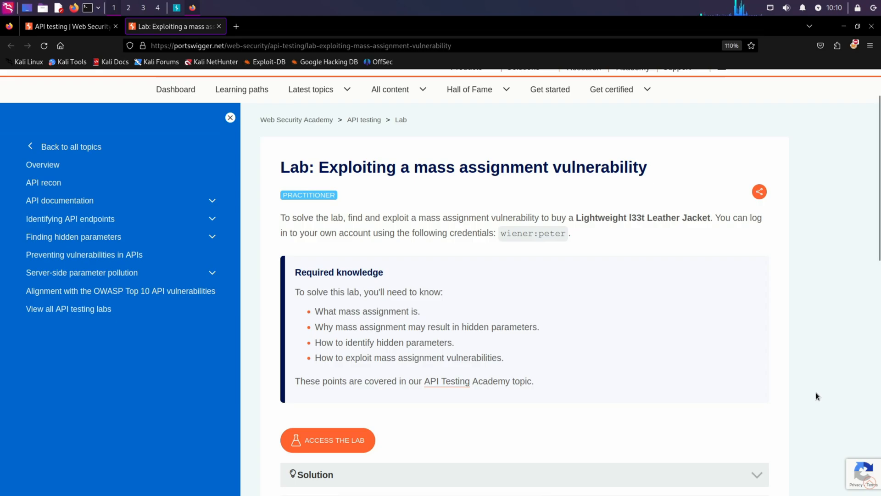
pyautogui.moveTo(363, 320)
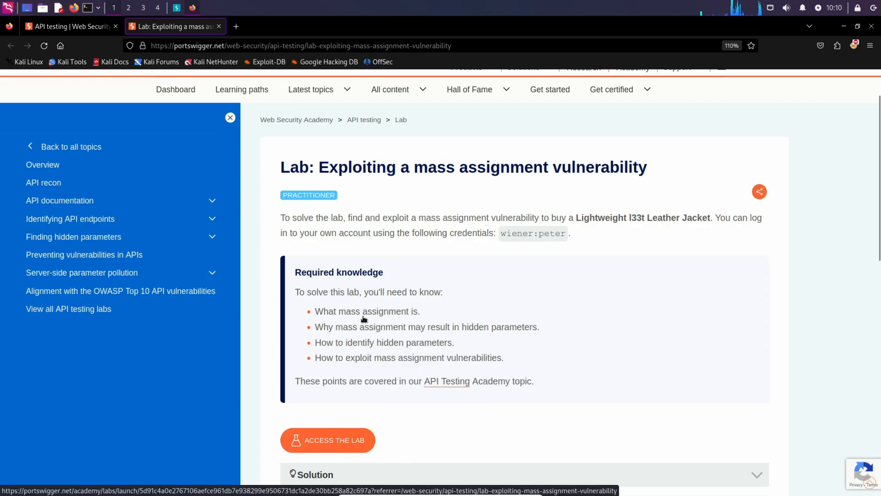
# Step: Launch the mass-assignment lab shop in a new tab via ACCESS THE LAB
pyautogui.click(327, 440)
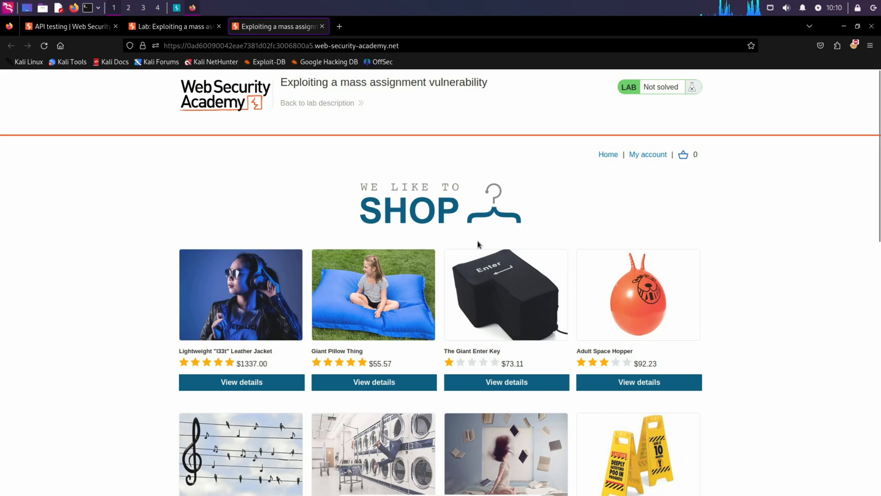
# Step: Route browser traffic through Burp using the FoxyProxy Burp profile
pyautogui.click(854, 45)
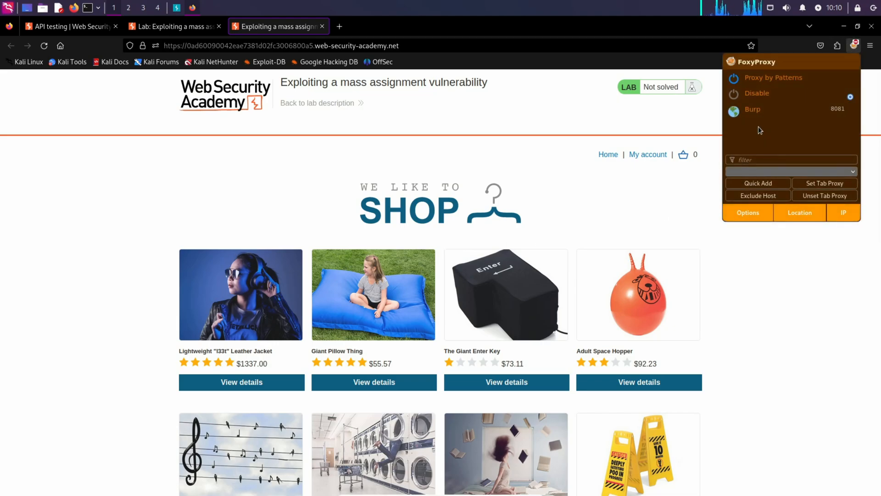
pyautogui.click(641, 198)
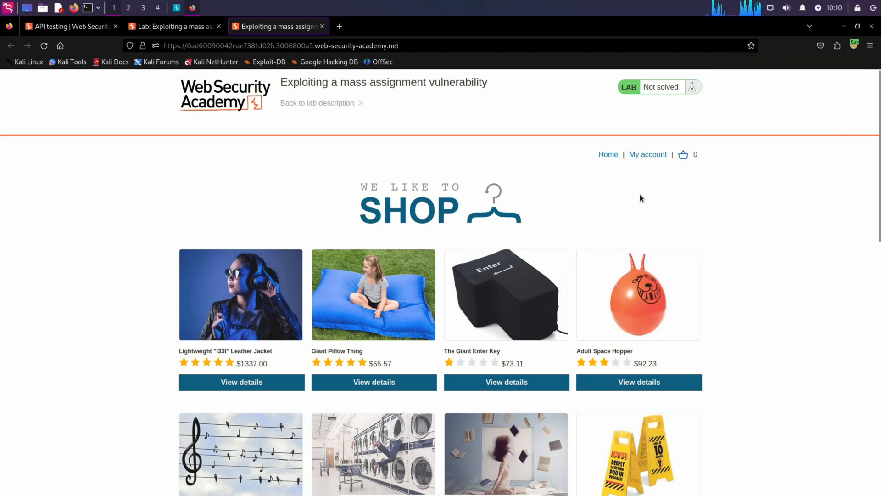
pyautogui.click(648, 154)
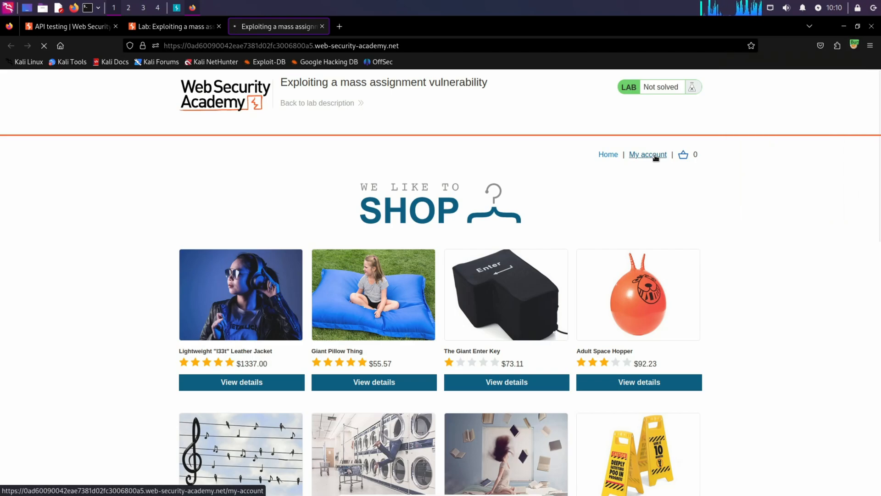
pyautogui.click(648, 154)
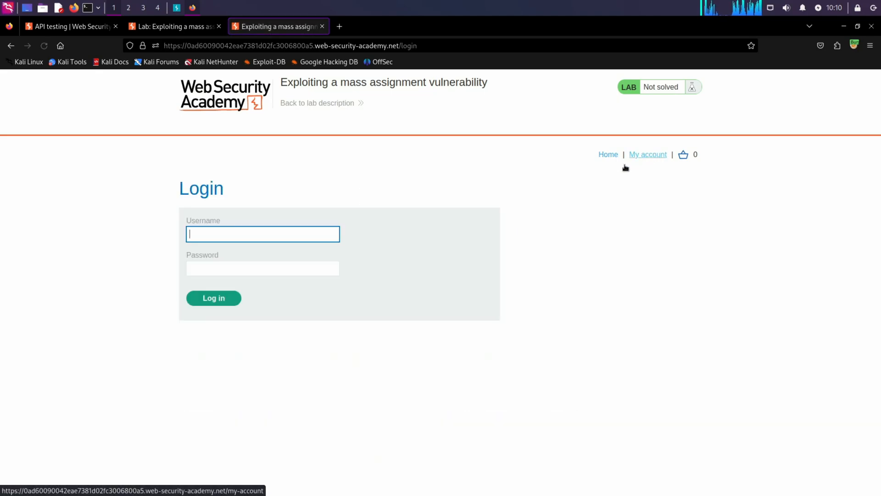
pyautogui.write('wiener')
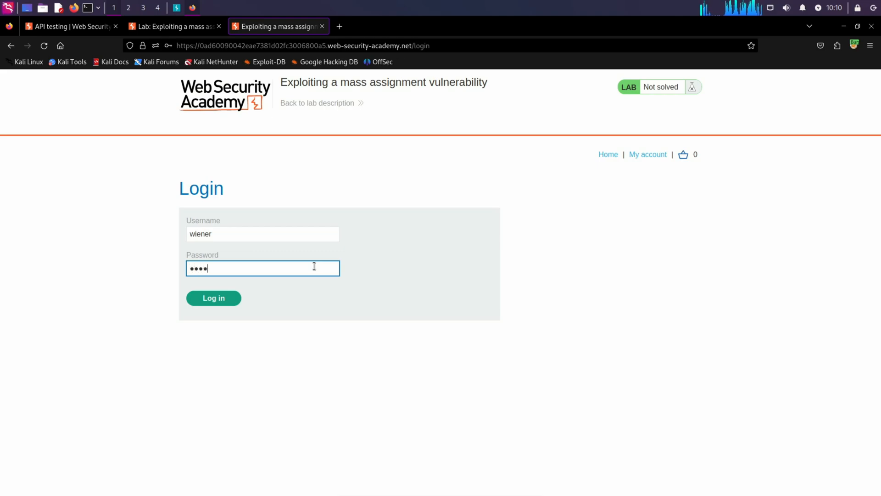
pyautogui.click(213, 297)
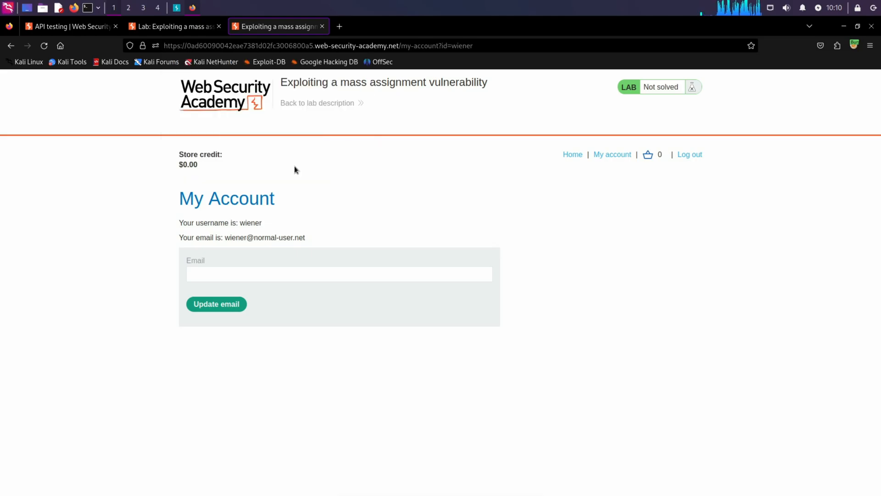
pyautogui.click(573, 155)
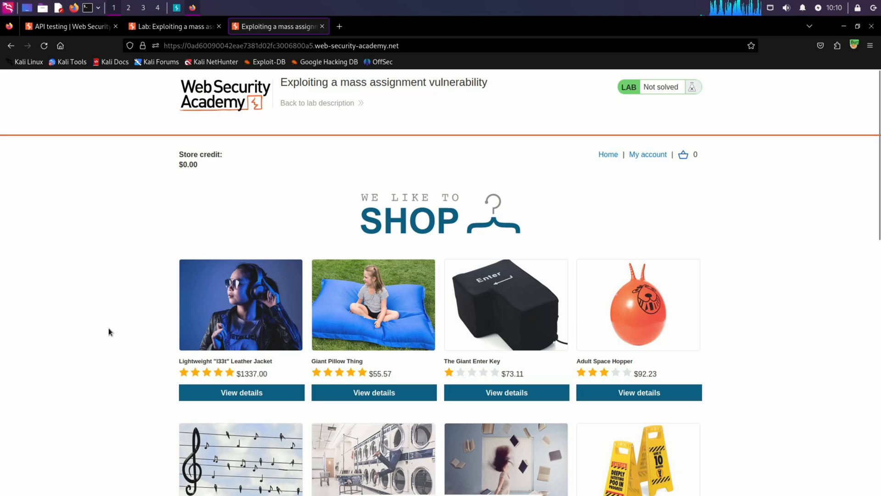
# Step: Add the Lightweight l33t Leather Jacket to the cart and attempt the order, getting not enough store credit
pyautogui.click(241, 392)
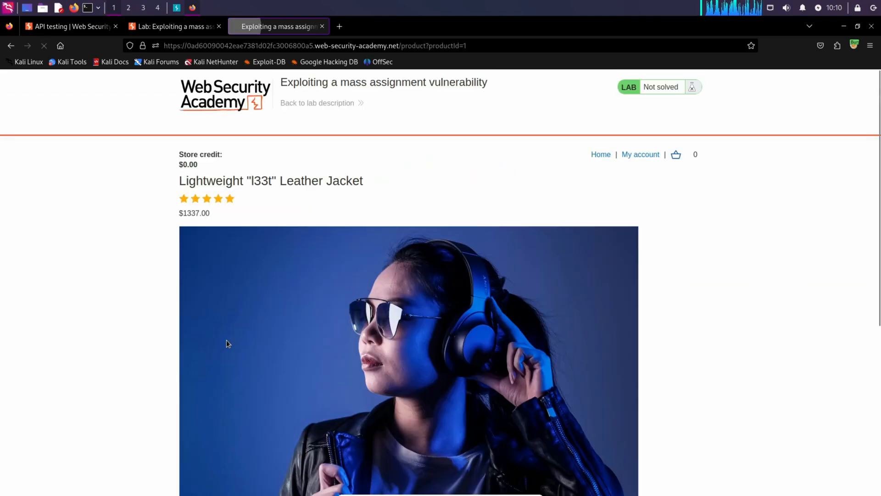
pyautogui.scroll(-3)
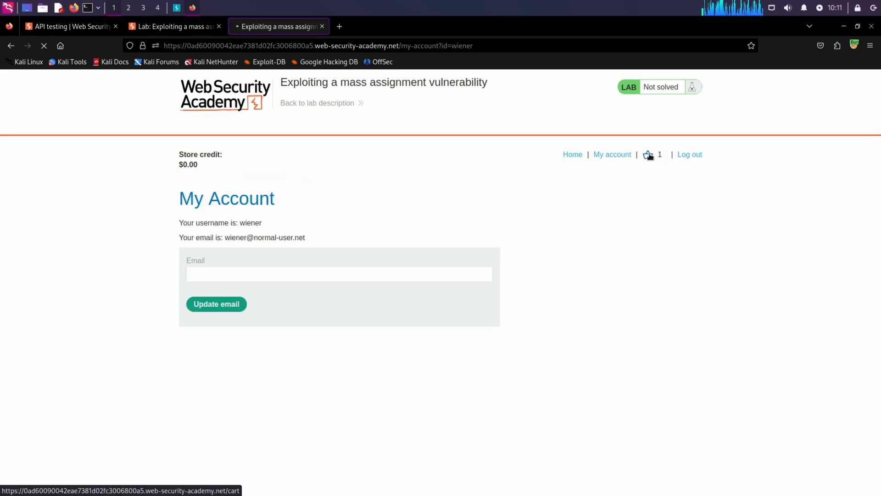
pyautogui.click(648, 154)
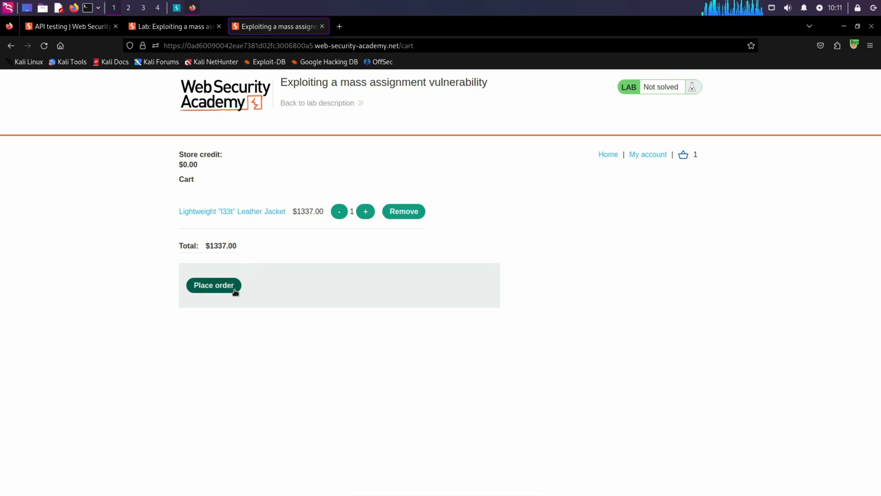
pyautogui.click(212, 284)
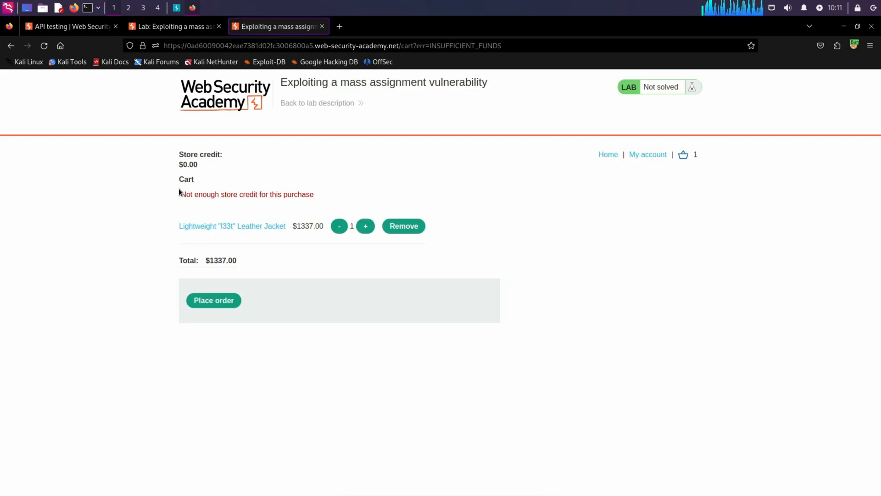
pyautogui.moveTo(180, 194); pyautogui.dragTo(314, 194)
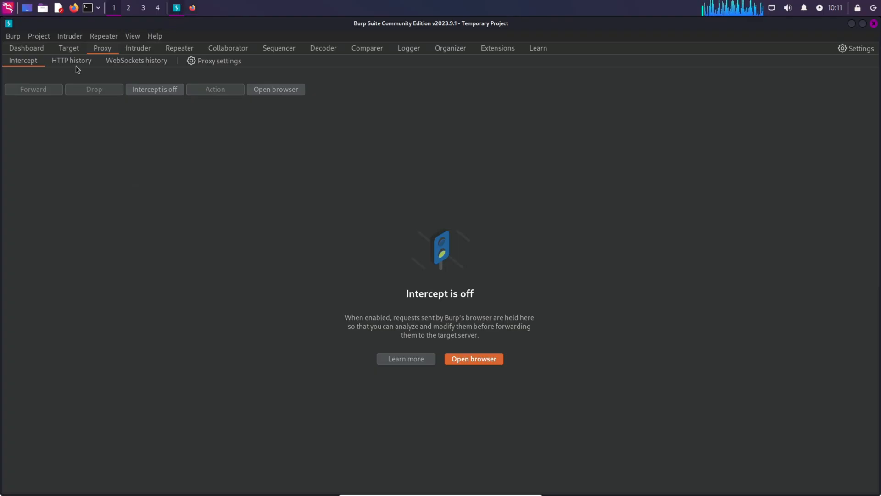
# Step: Locate GET /api/checkout in HTTP history and view its chosen_discount and chosen_products response
pyautogui.click(71, 60)
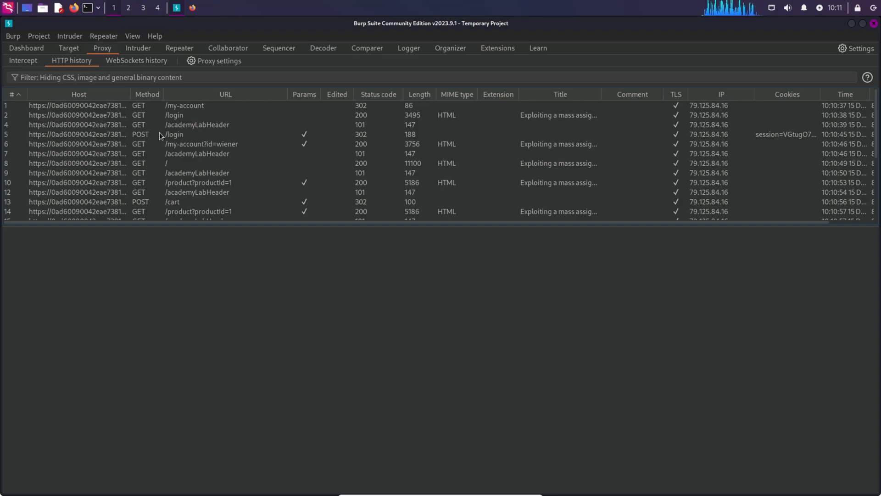
pyautogui.scroll(-3)
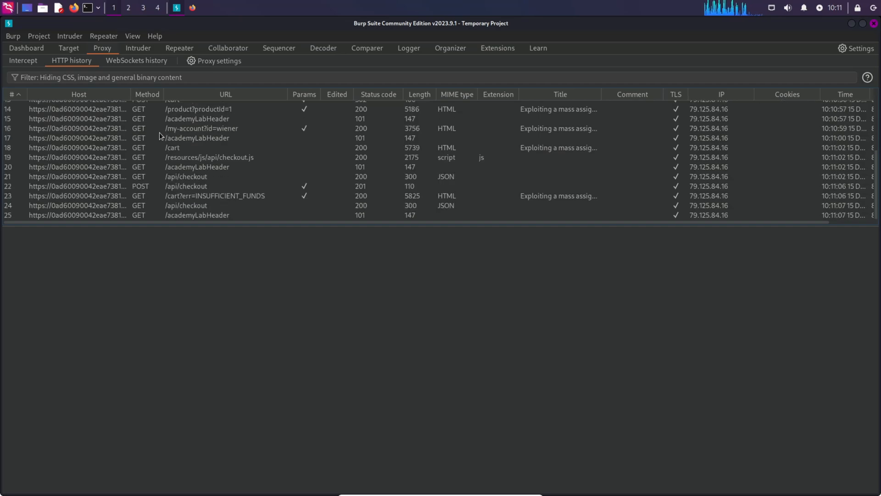
pyautogui.click(186, 176)
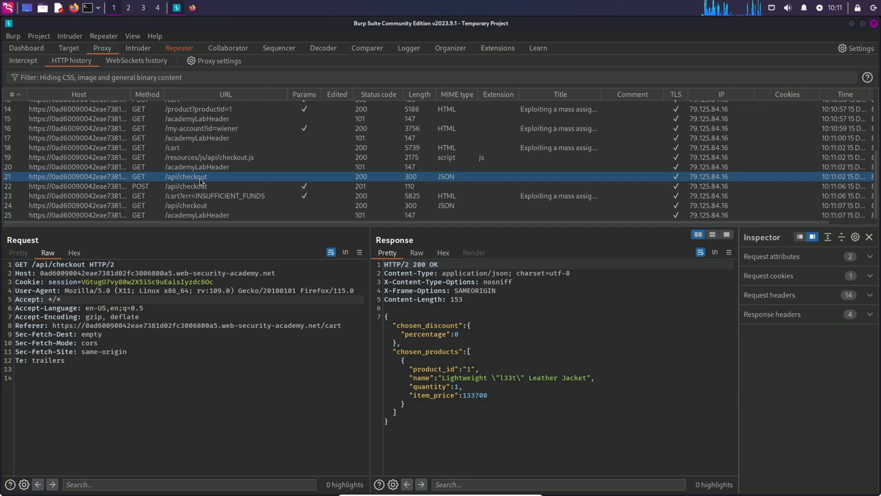
# Step: Inspect the POST /api/checkout chosen_products body and send it to Repeater
pyautogui.click(186, 185)
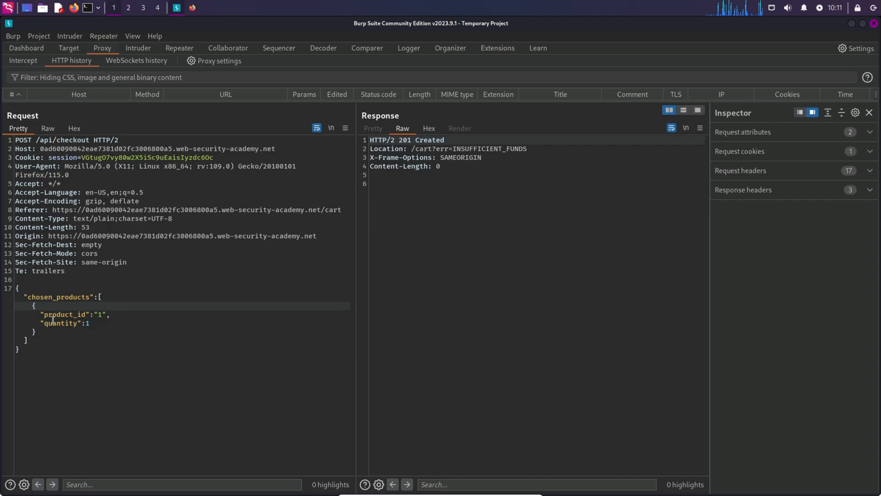
pyautogui.doubleClick(64, 314)
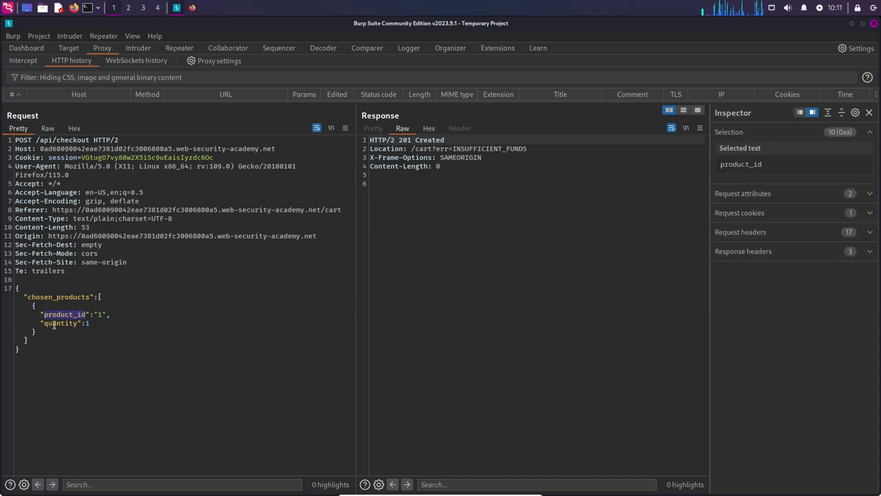
pyautogui.click(102, 298)
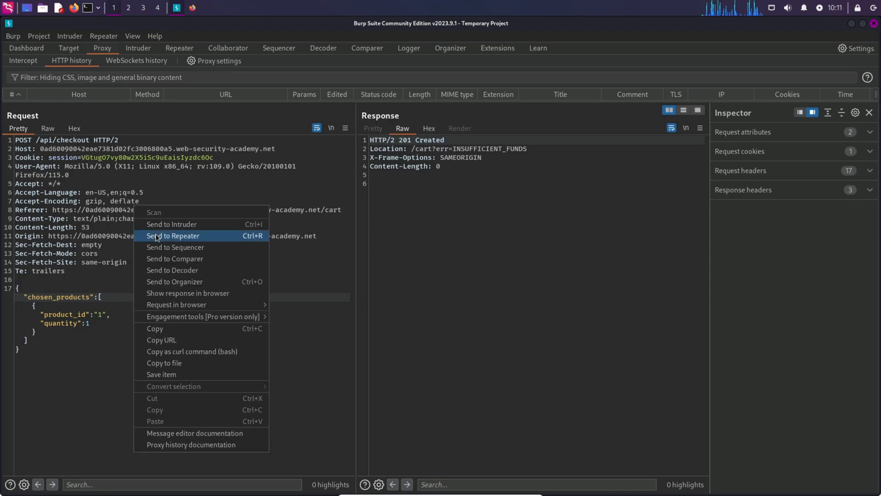
pyautogui.click(173, 235)
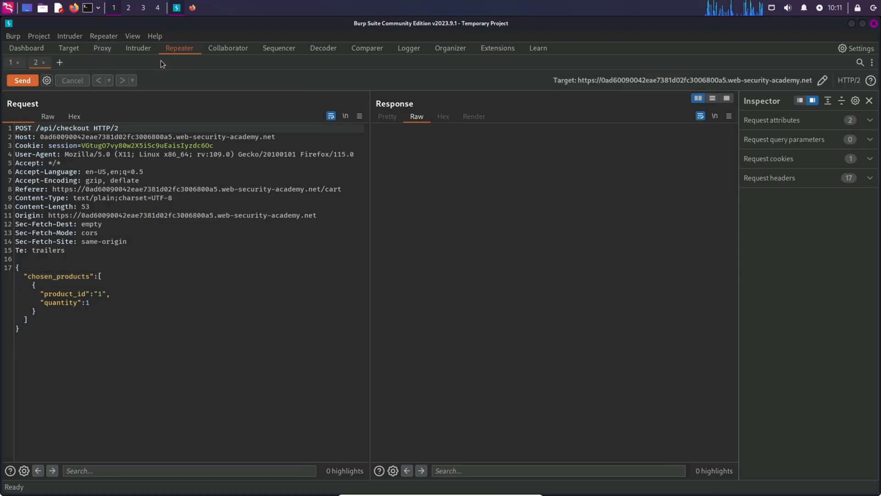
# Step: Resend the unchanged checkout POST, note the INSUFFICIENT_FUNDS redirect, and switch to the GET checkout tab
pyautogui.click(22, 81)
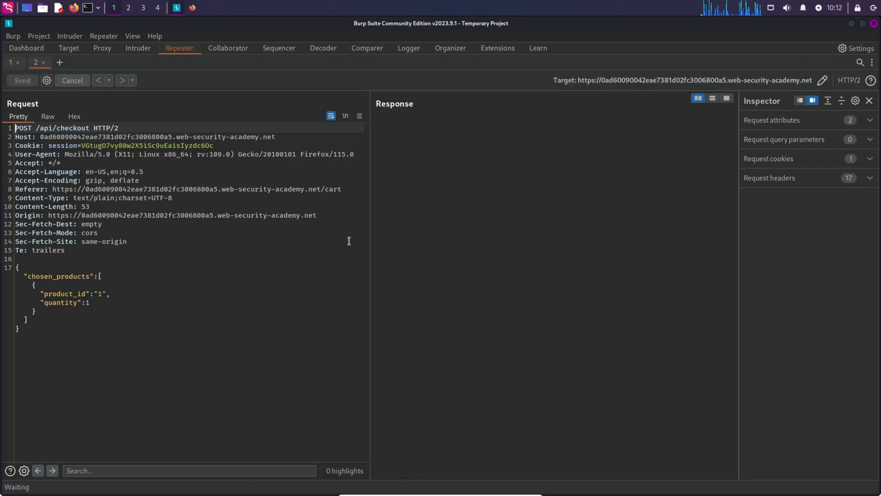
pyautogui.click(22, 80)
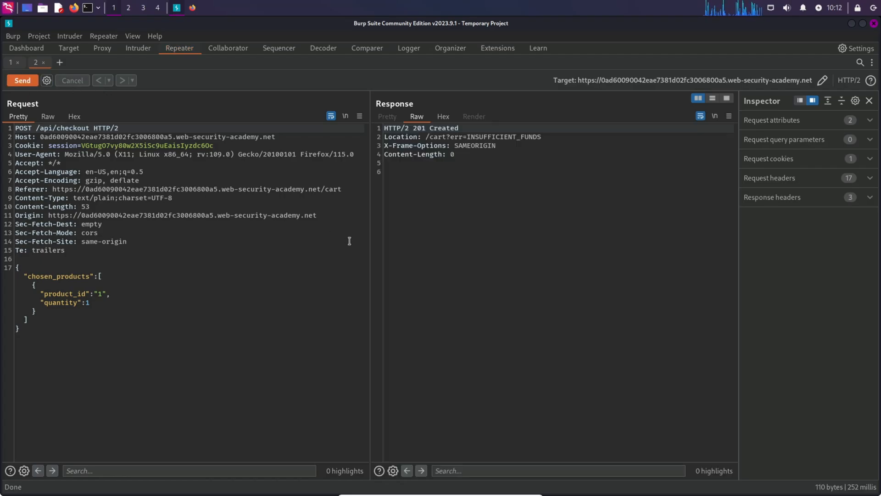
pyautogui.moveTo(461, 137); pyautogui.dragTo(540, 136)
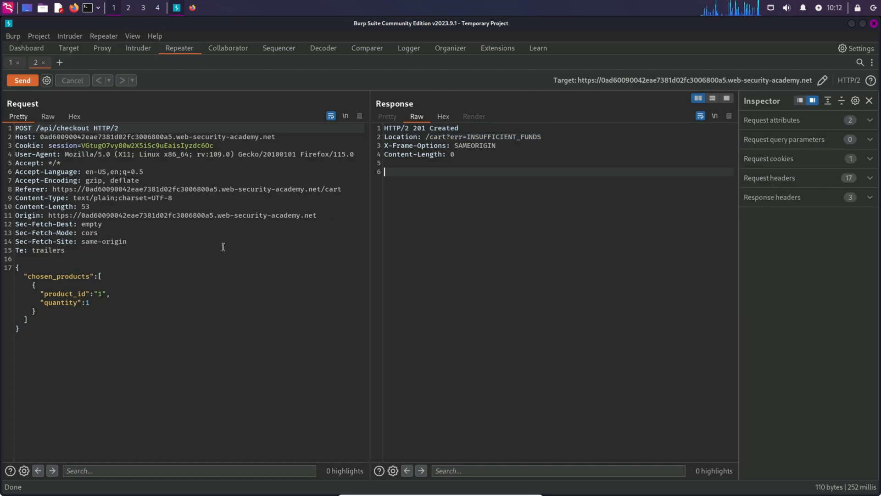
pyautogui.moveTo(235, 315)
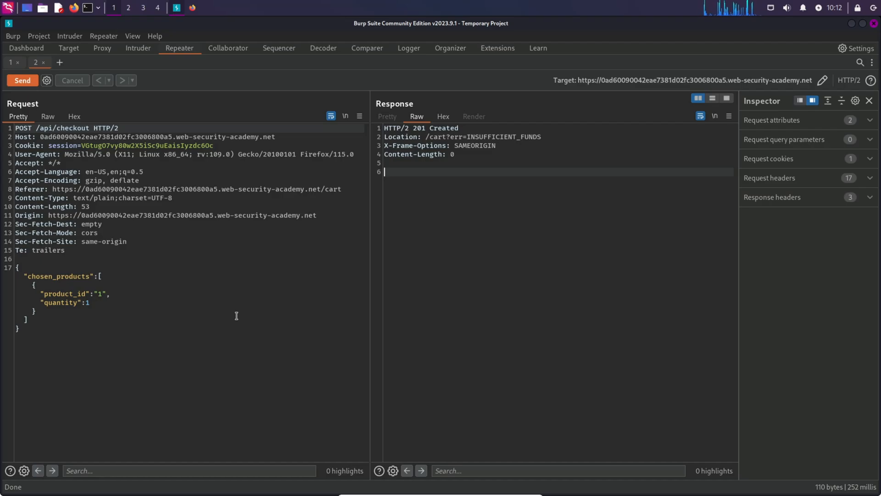
pyautogui.click(11, 63)
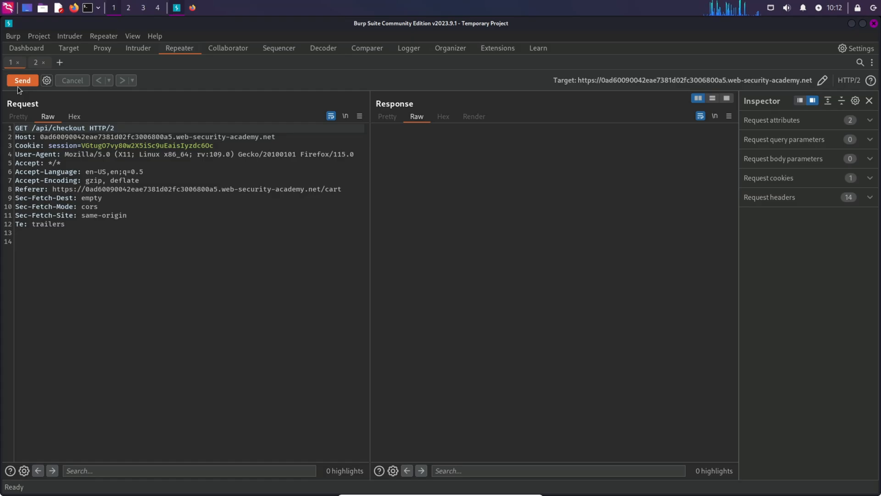
# Step: Send the GET /api/checkout request and inspect its chosen_discount percentage 0 and product fields
pyautogui.click(22, 80)
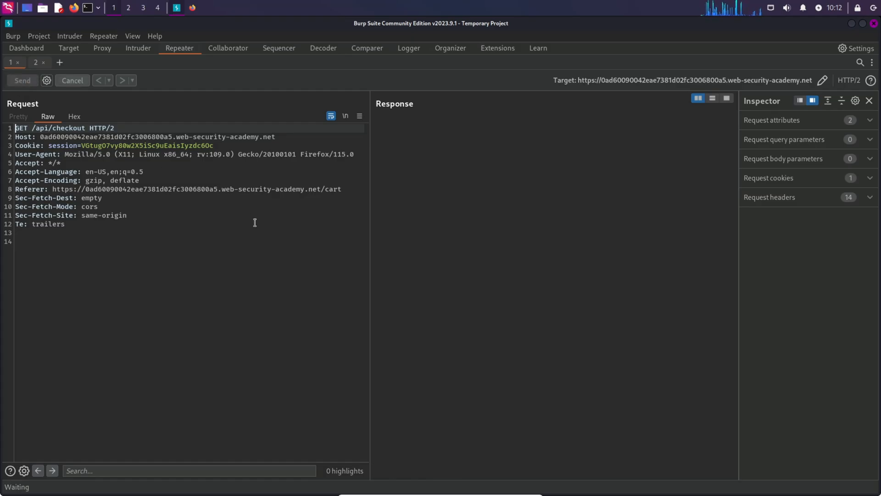
pyautogui.click(22, 81)
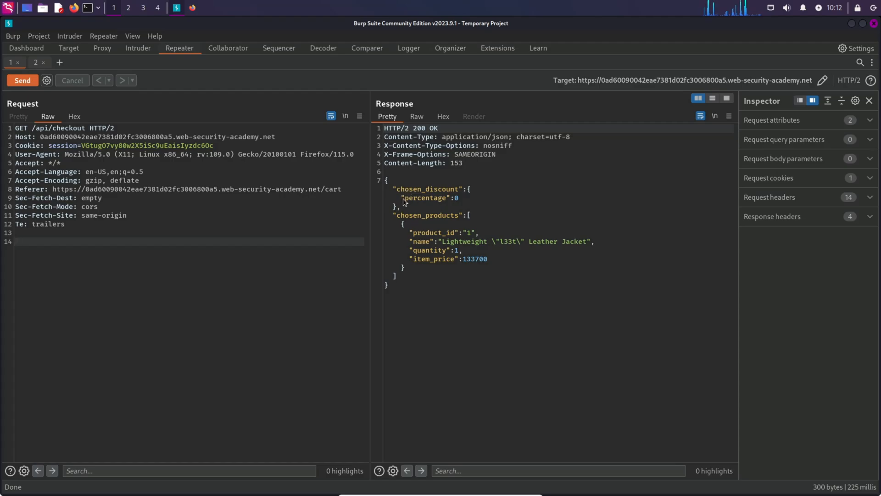
pyautogui.moveTo(397, 215); pyautogui.dragTo(405, 224)
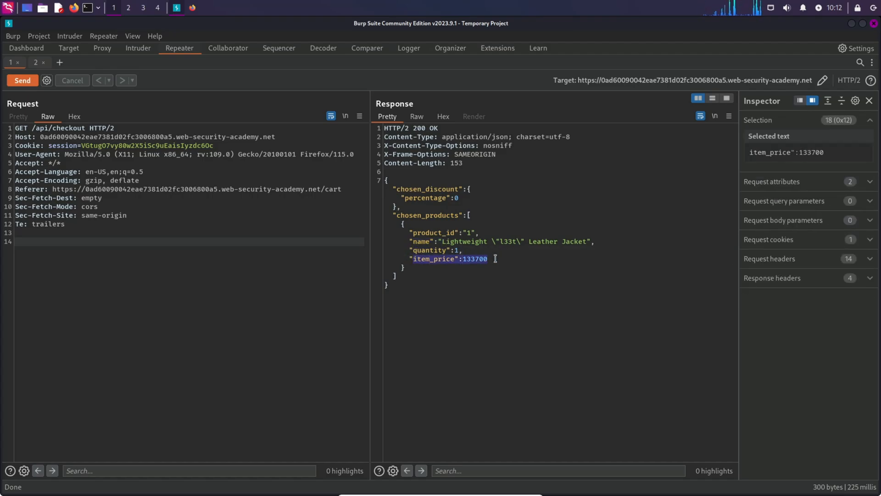
pyautogui.moveTo(394, 189); pyautogui.dragTo(394, 206)
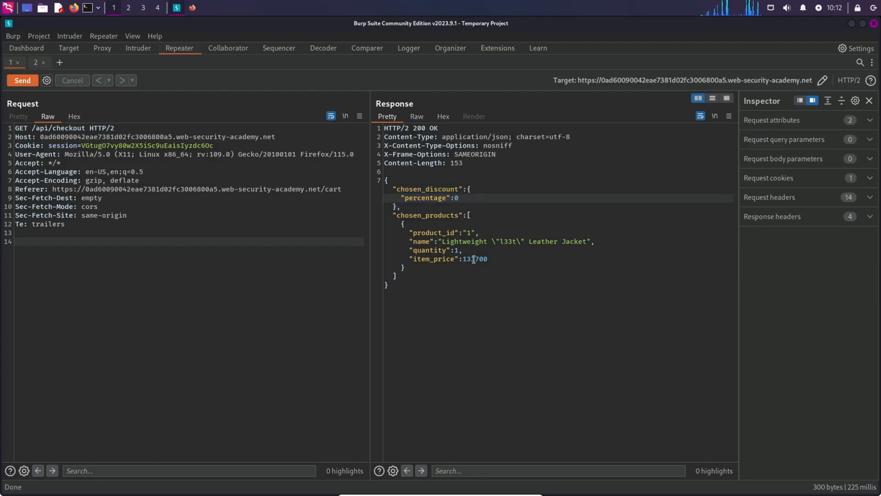
pyautogui.moveTo(444, 287)
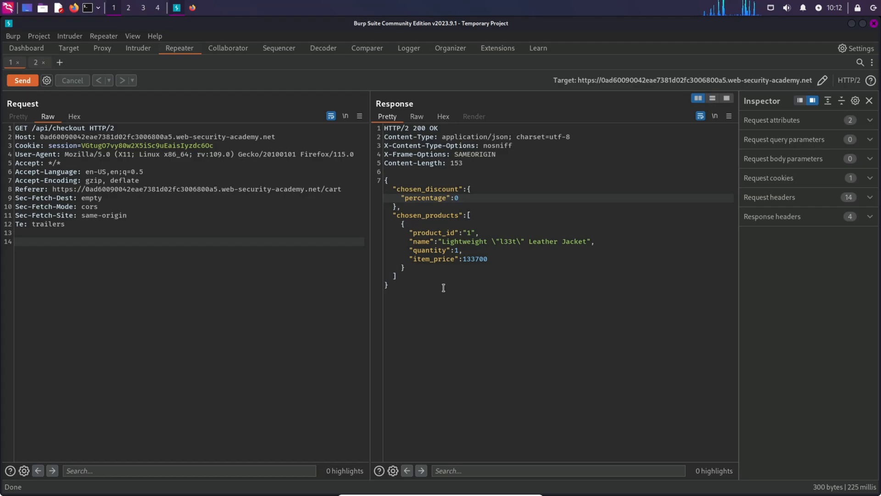
pyautogui.doubleClick(433, 232)
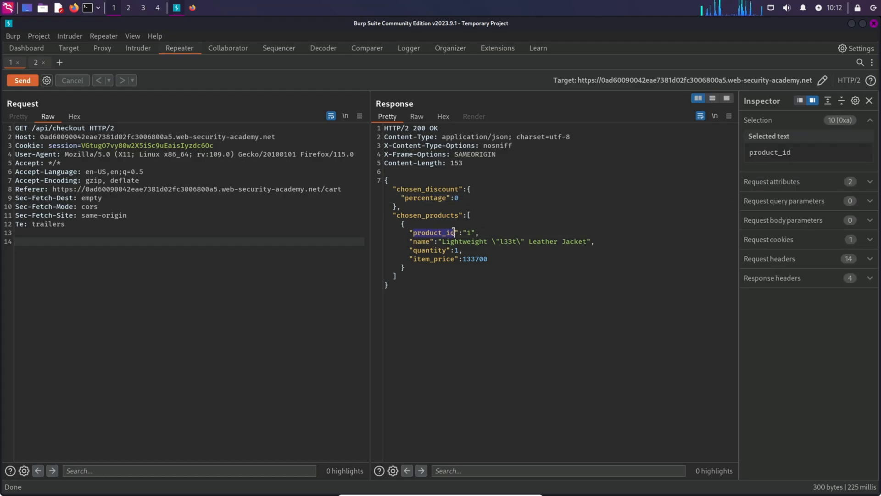
pyautogui.doubleClick(420, 241)
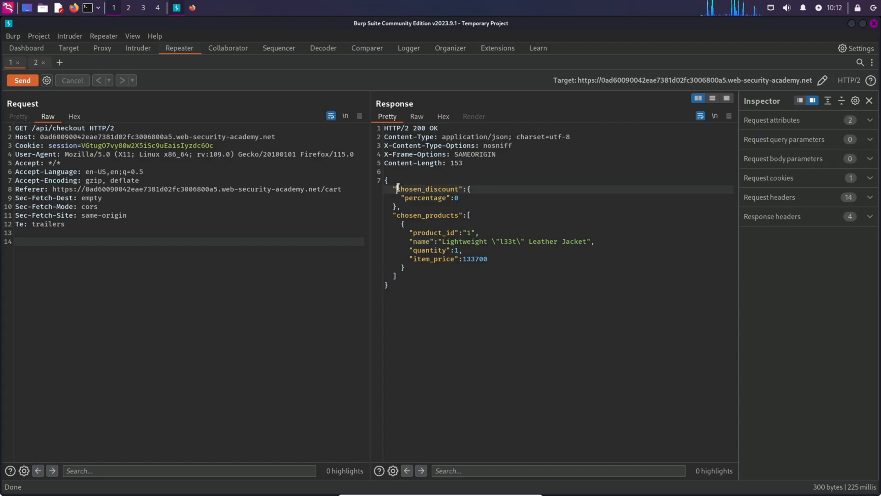
pyautogui.doubleClick(425, 189)
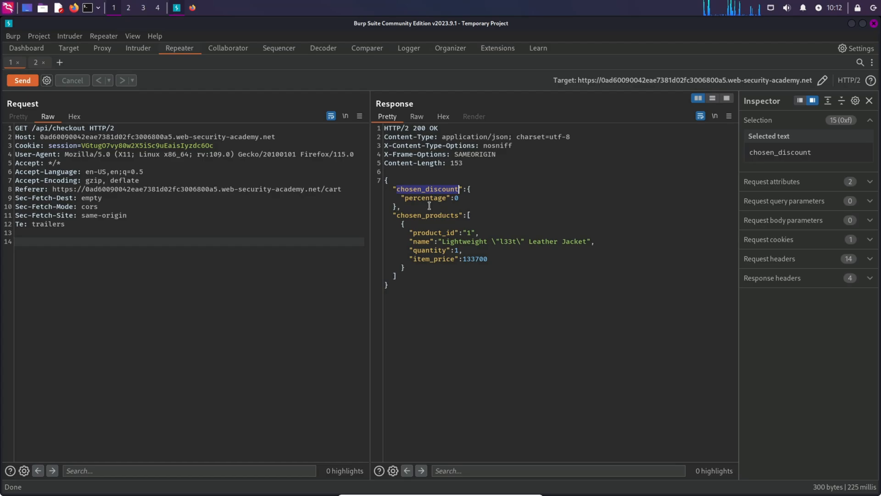
pyautogui.doubleClick(426, 215)
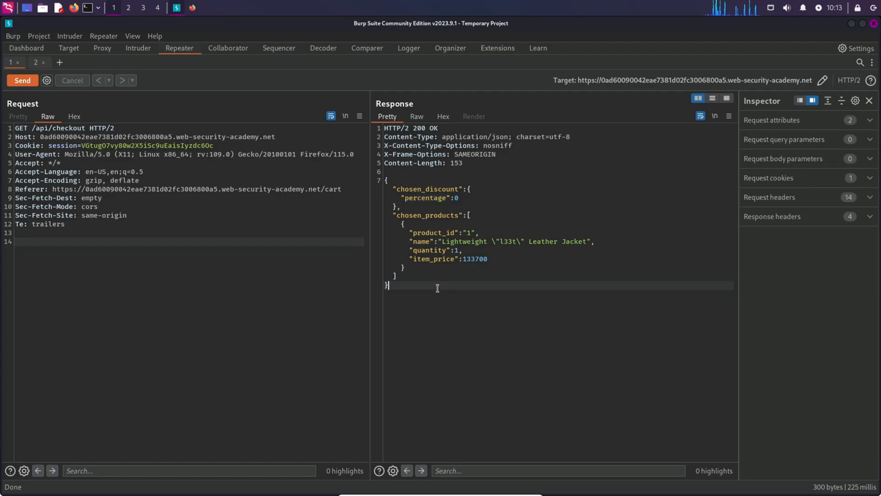
pyautogui.moveTo(205, 202)
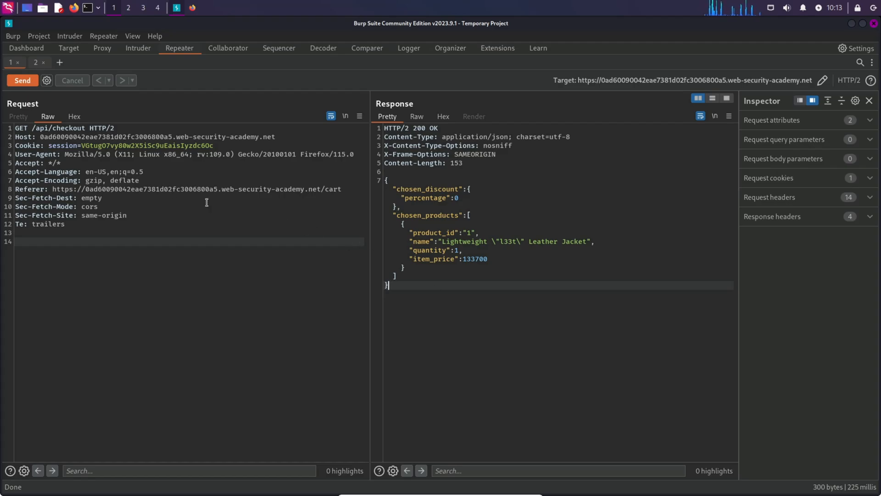
pyautogui.moveTo(407, 303)
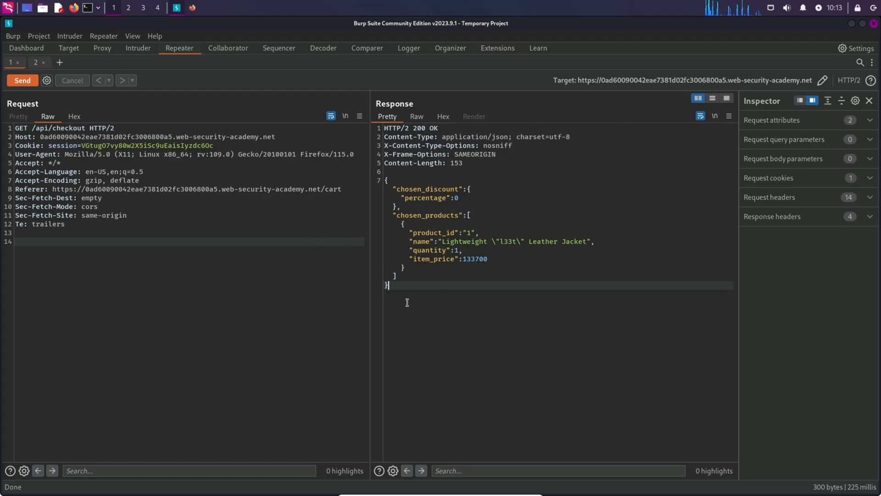
# Step: Copy the chosen_discount JSON from the response for reuse in the POST checkout
pyautogui.moveTo(384, 179); pyautogui.dragTo(387, 285)
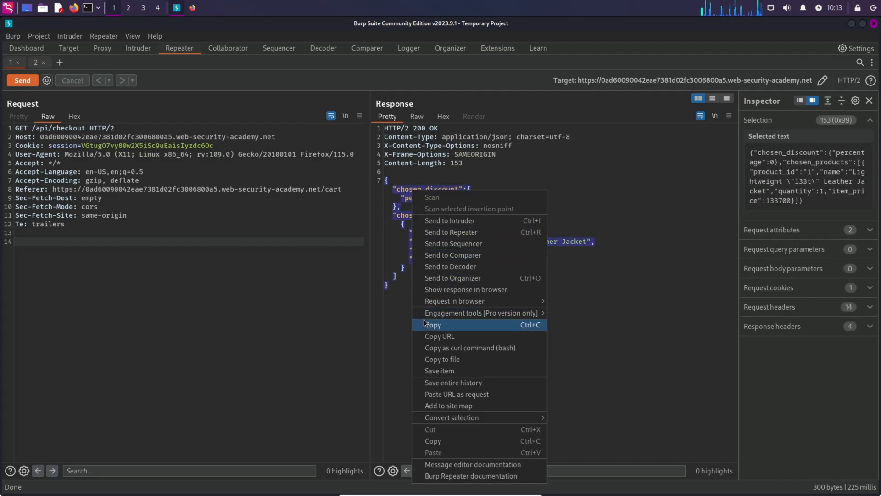
pyautogui.click(433, 325)
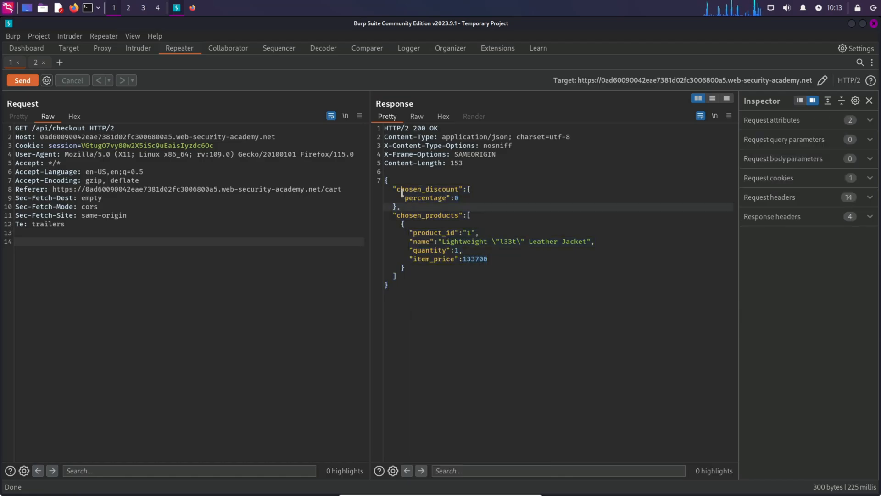
pyautogui.click(387, 180)
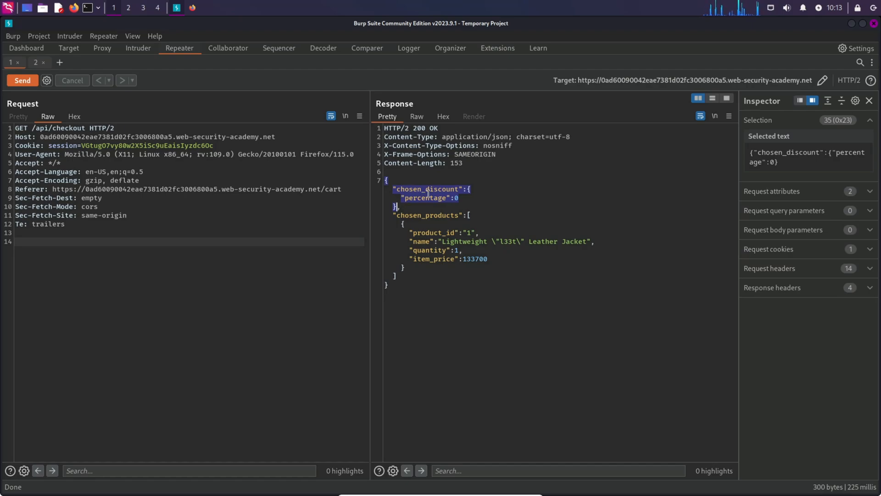
pyautogui.rightClick(431, 198)
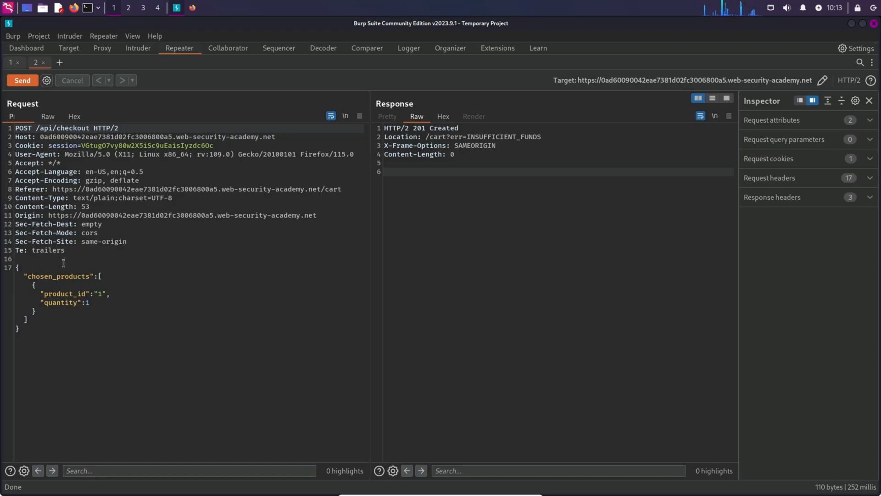
# Step: Add "chosen_discount":{"percentage":100} to the checkout body and send, getting a 400 JSON parse error
pyautogui.write('"chosen_discount":{"percentage":0}')
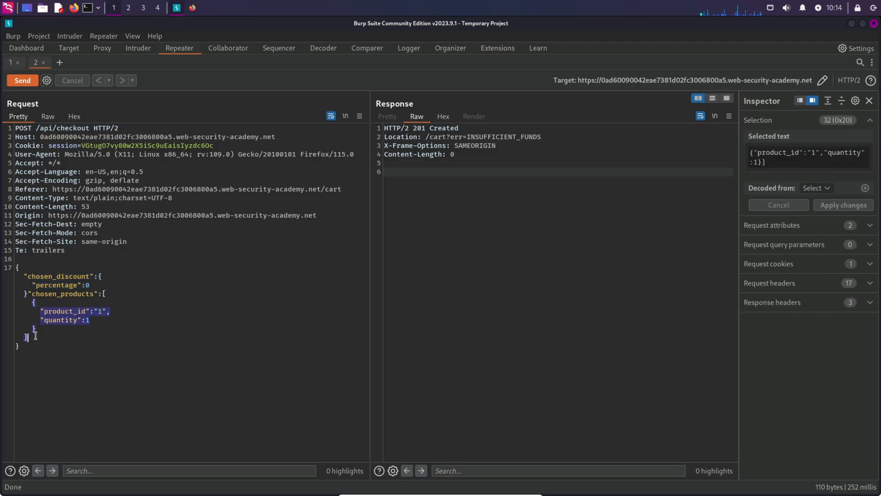
pyautogui.doubleClick(64, 294)
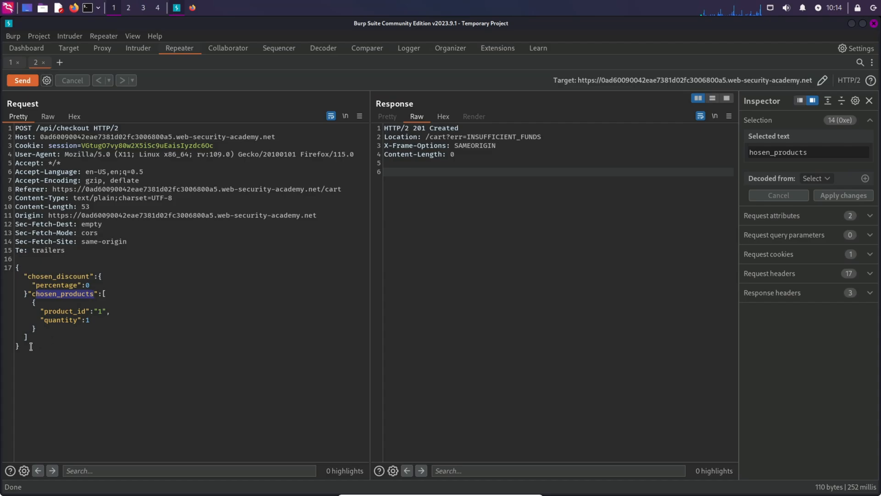
pyautogui.click(14, 346)
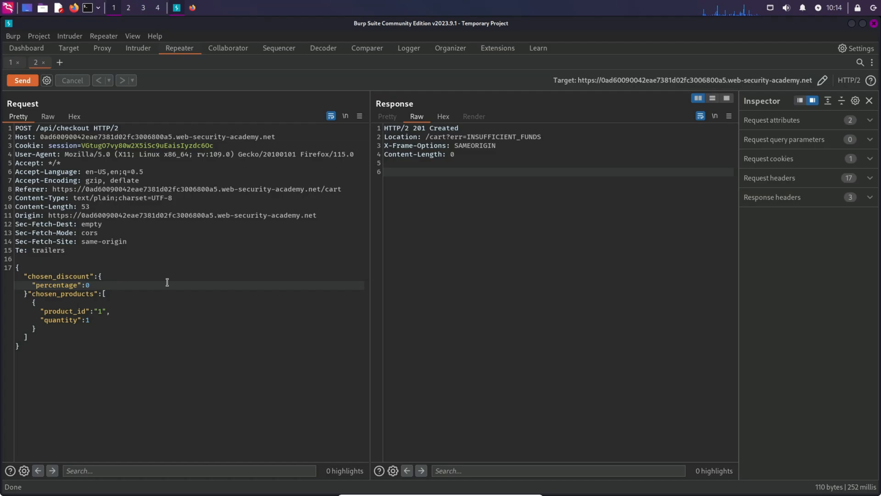
pyautogui.write('100')
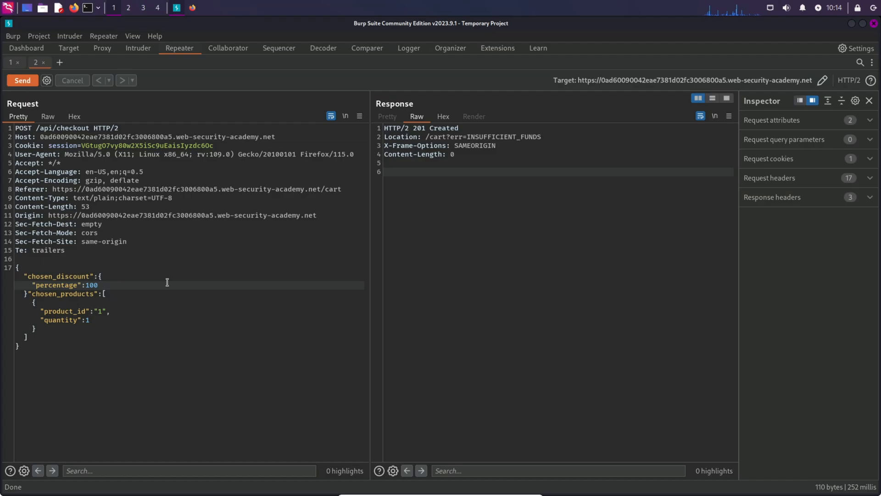
pyautogui.click(22, 81)
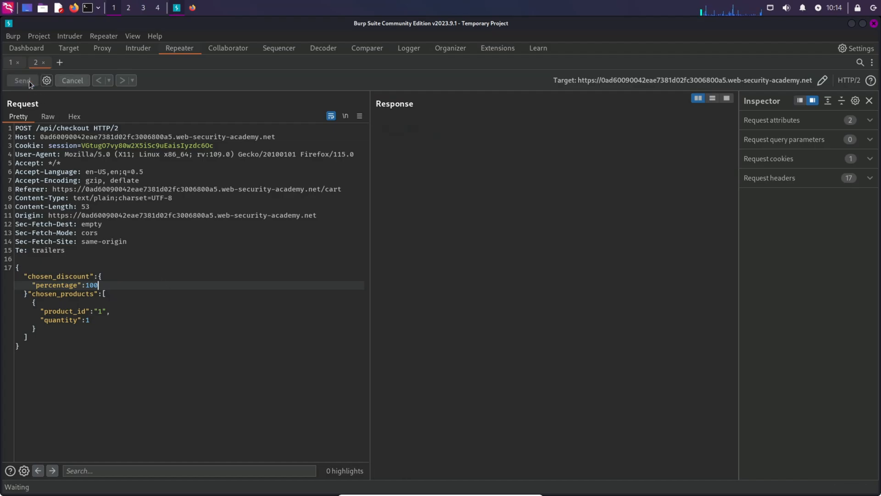
pyautogui.click(22, 81)
pyautogui.write('},')
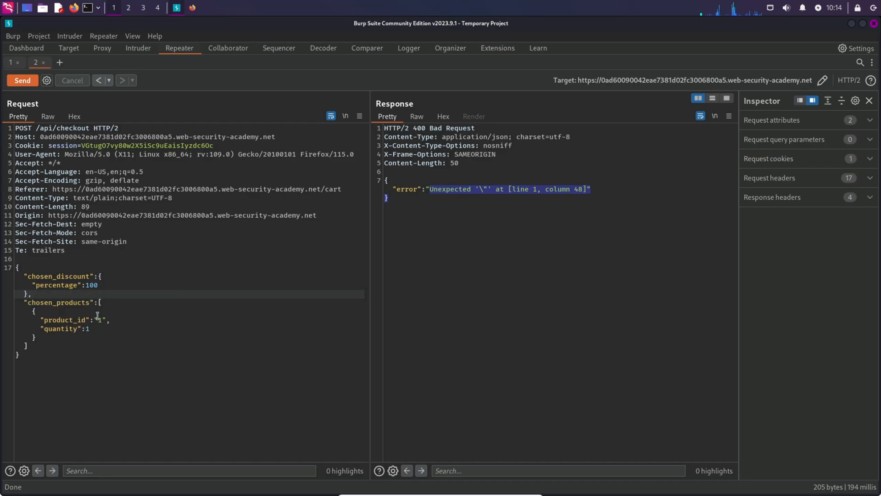
# Step: Send the corrected checkout, receiving 201 Created with the order-confirmation redirect
pyautogui.click(22, 80)
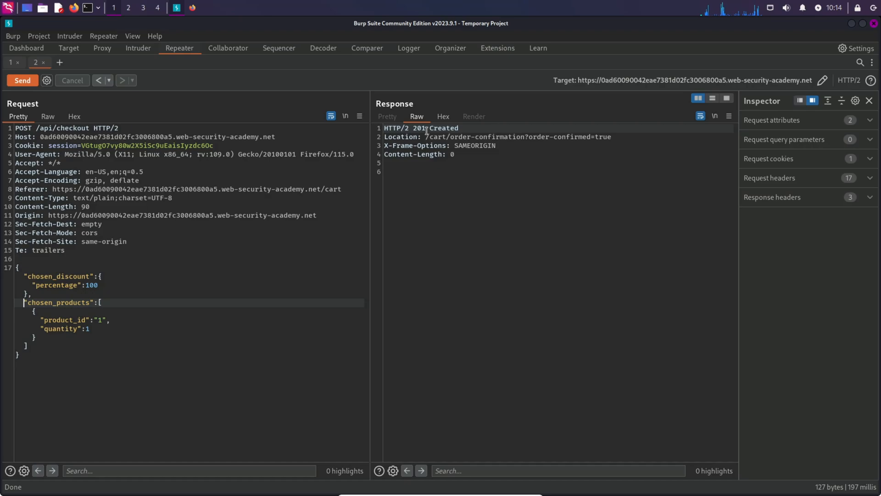
pyautogui.moveTo(422, 136); pyautogui.dragTo(609, 137)
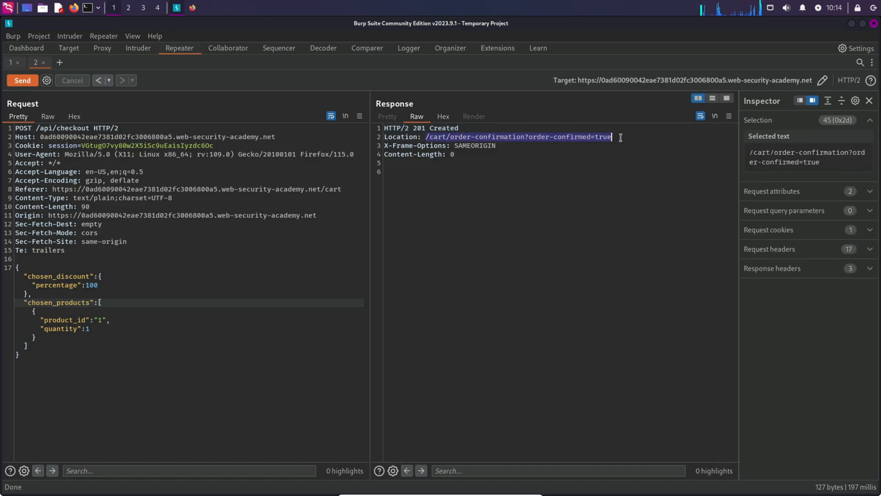
pyautogui.moveTo(598, 171)
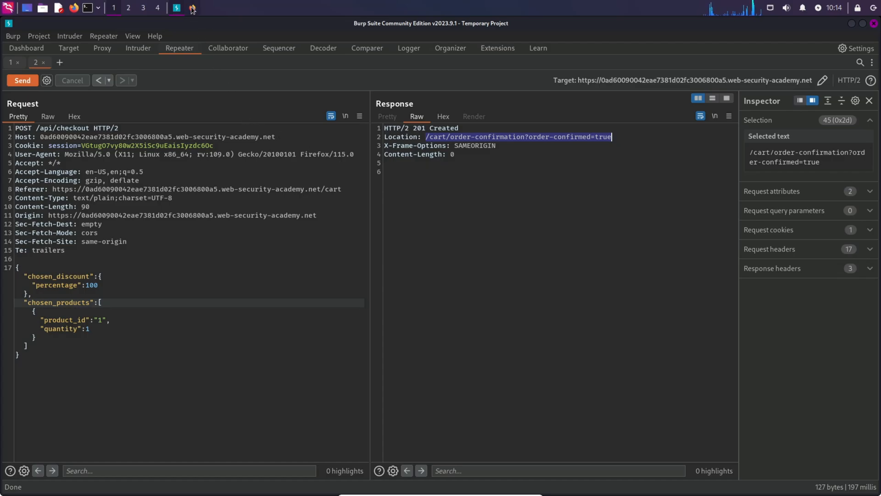
pyautogui.click(192, 7)
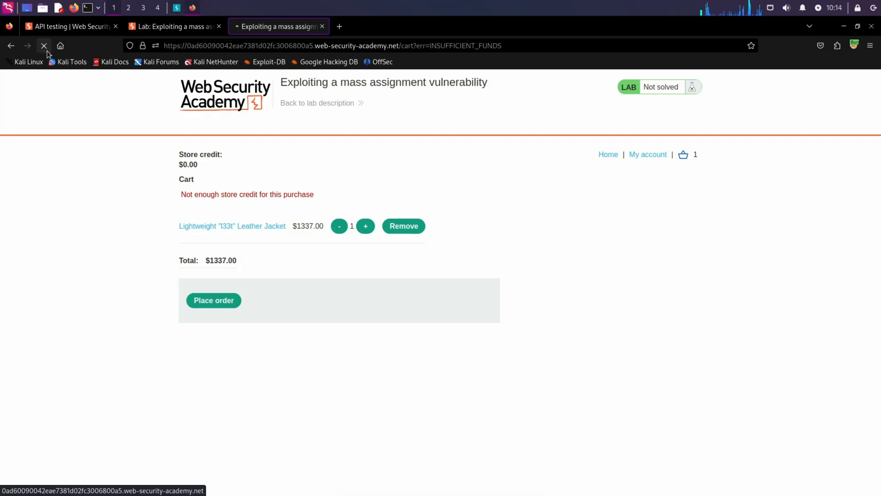
pyautogui.click(213, 300)
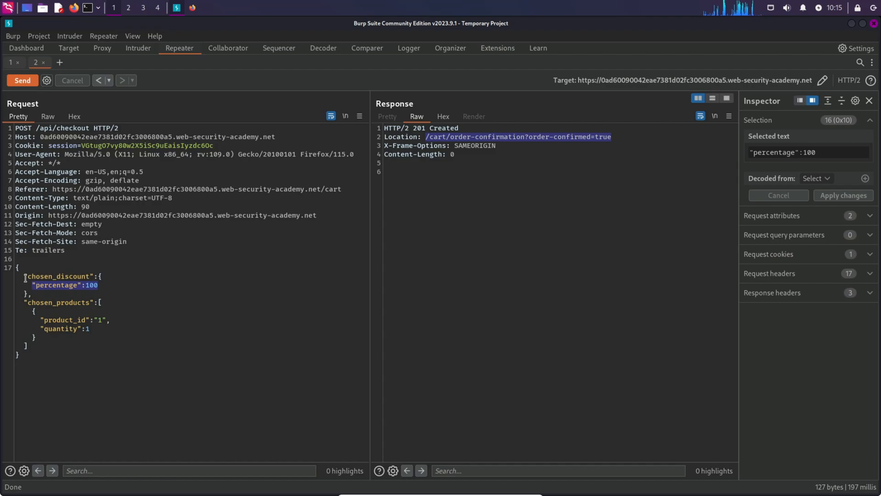
pyautogui.click(108, 319)
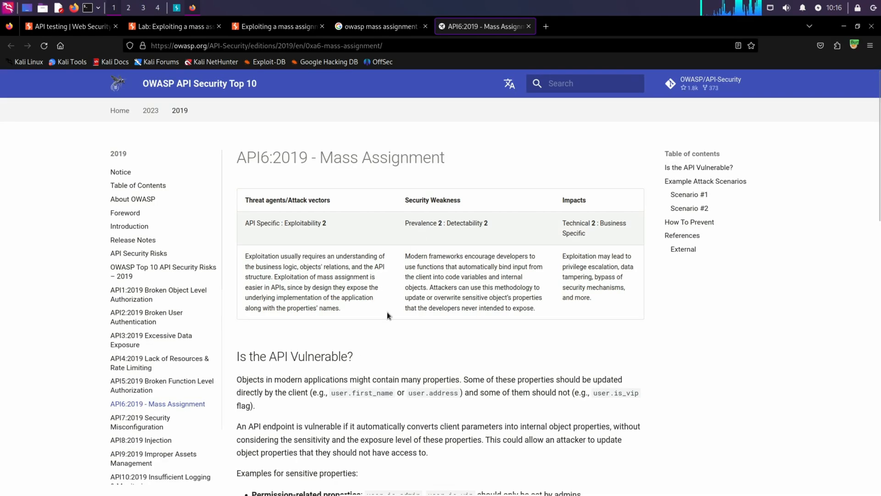
# Step: Read OWASP API6:2019 Mass Assignment and relate it to the percentage discount field
pyautogui.scroll(-3)
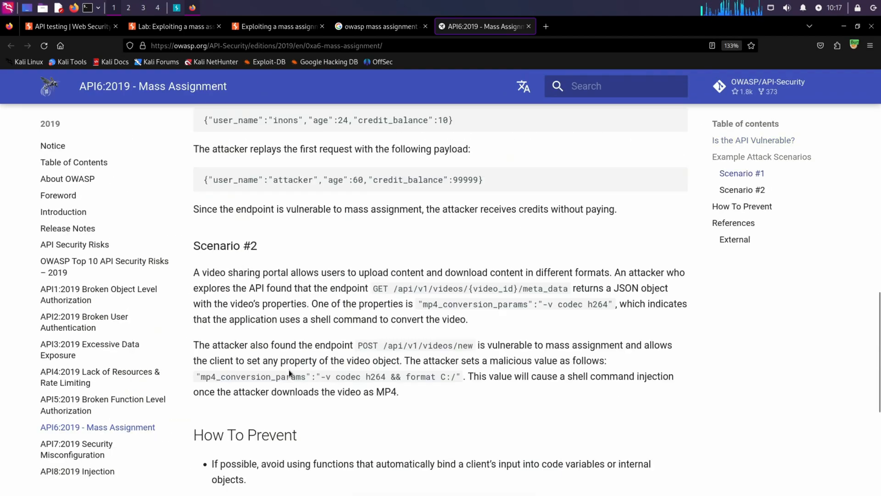
pyautogui.scroll(-3)
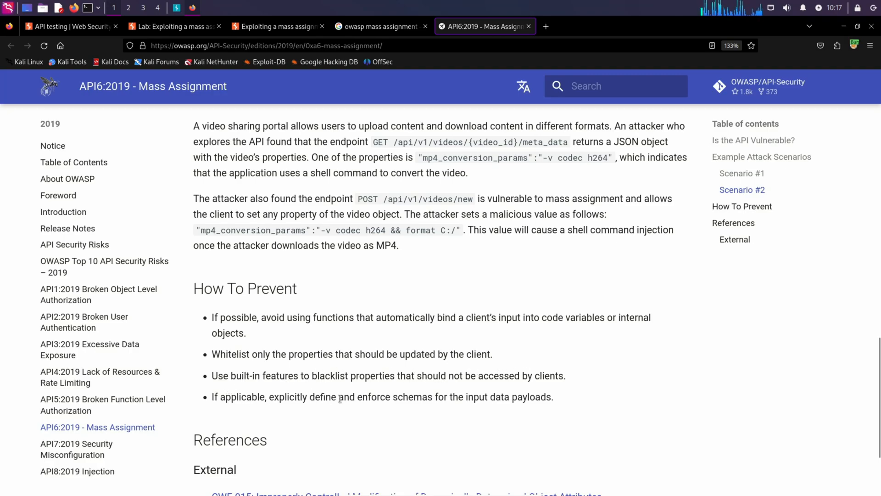
pyautogui.moveTo(390, 389)
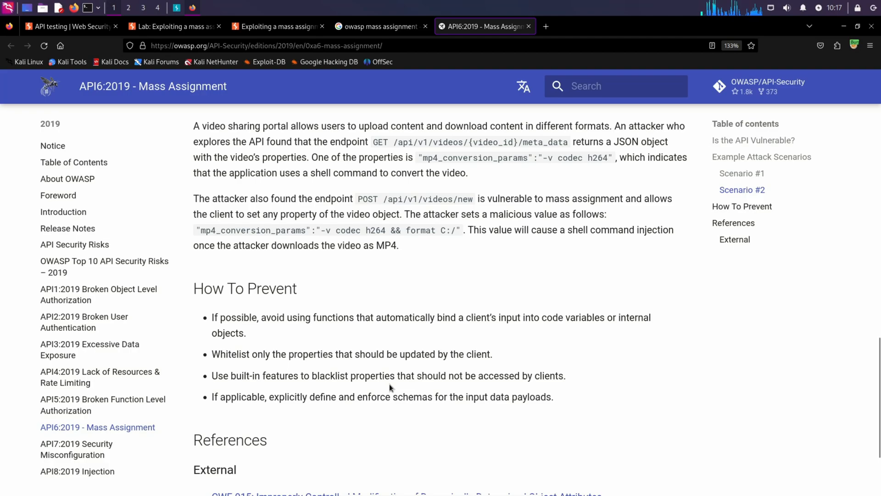
pyautogui.moveTo(328, 363)
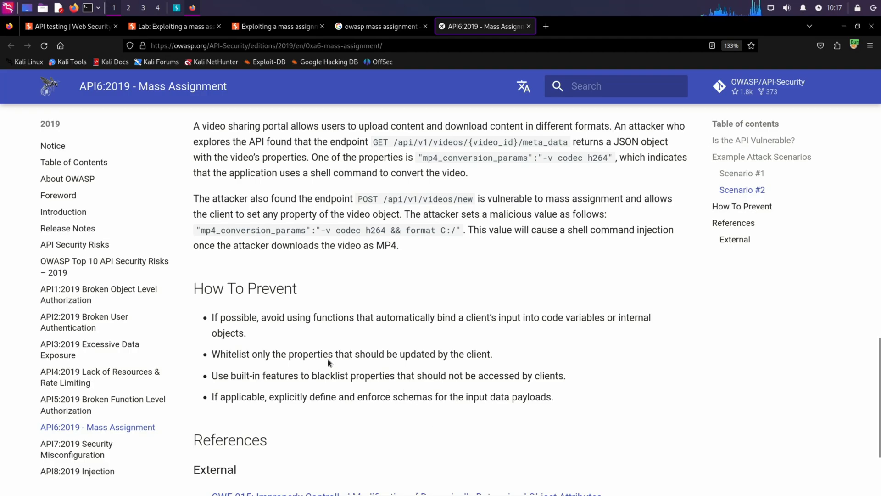
pyautogui.moveTo(296, 317)
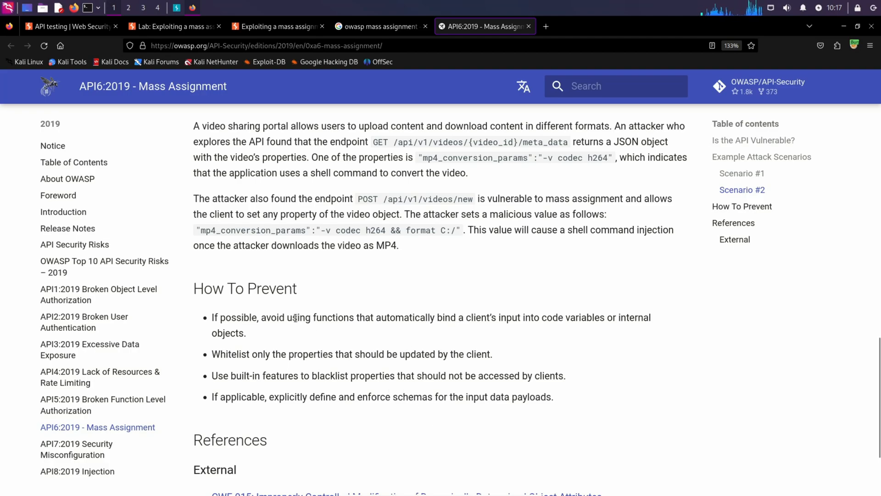
pyautogui.moveTo(296, 317); pyautogui.dragTo(529, 316)
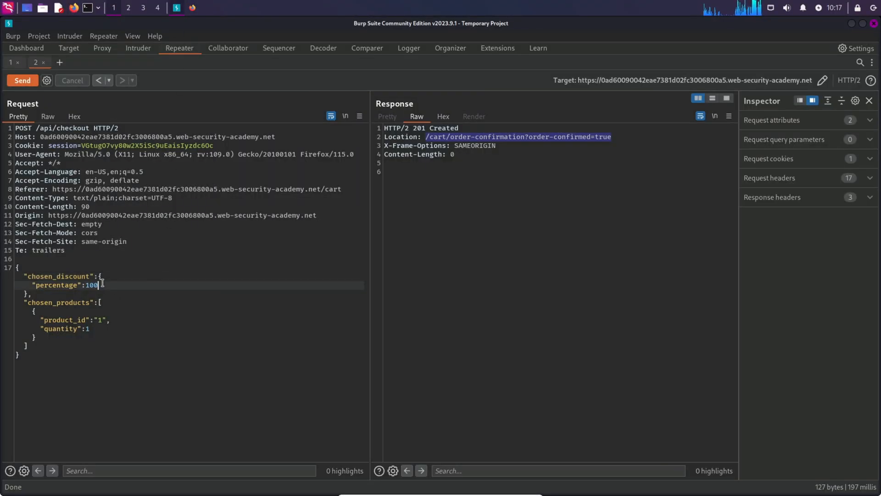
pyautogui.moveTo(36, 285); pyautogui.dragTo(102, 285)
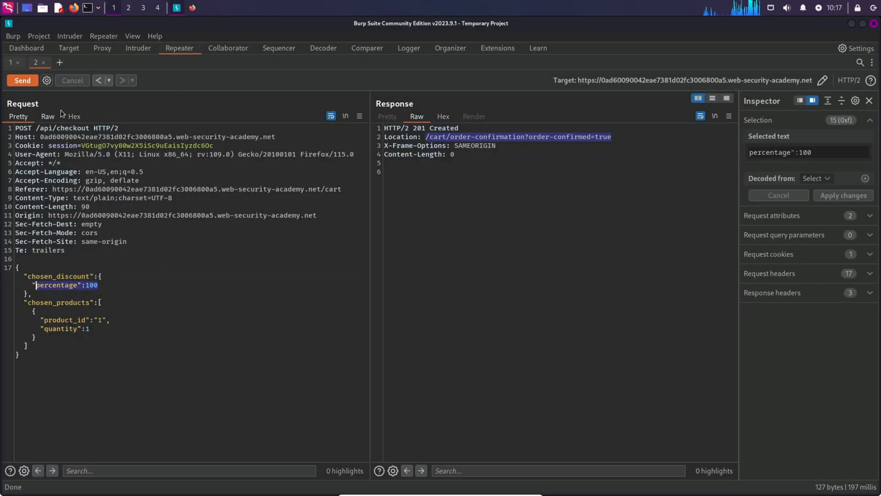
pyautogui.moveTo(125, 49)
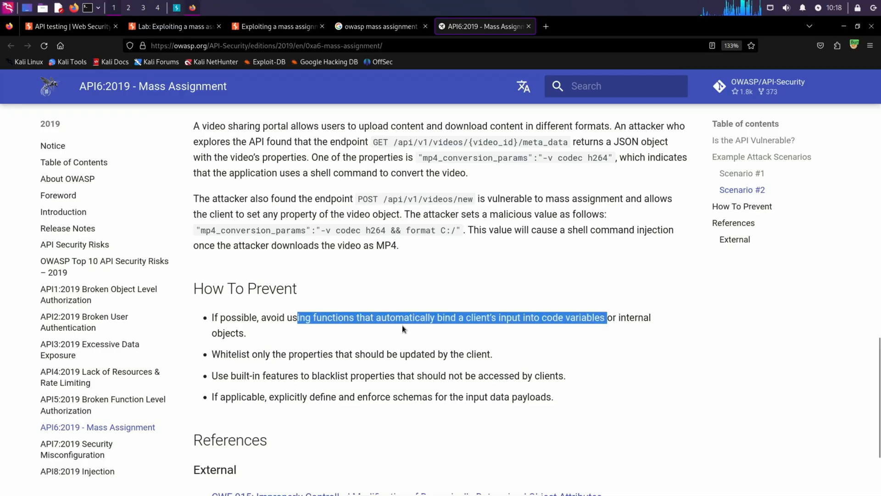
pyautogui.moveTo(406, 333)
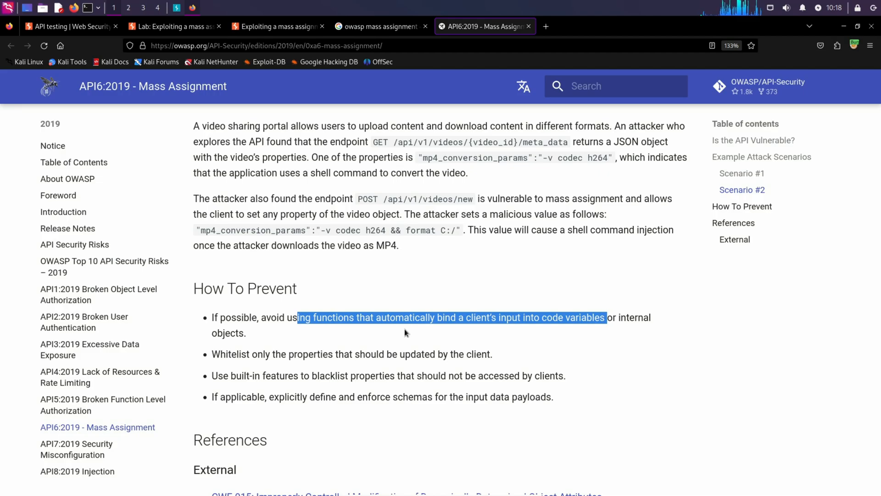
# Step: Review the whitelist/blacklist prevention advice, then confirm the lab shows Solved
pyautogui.click(406, 334)
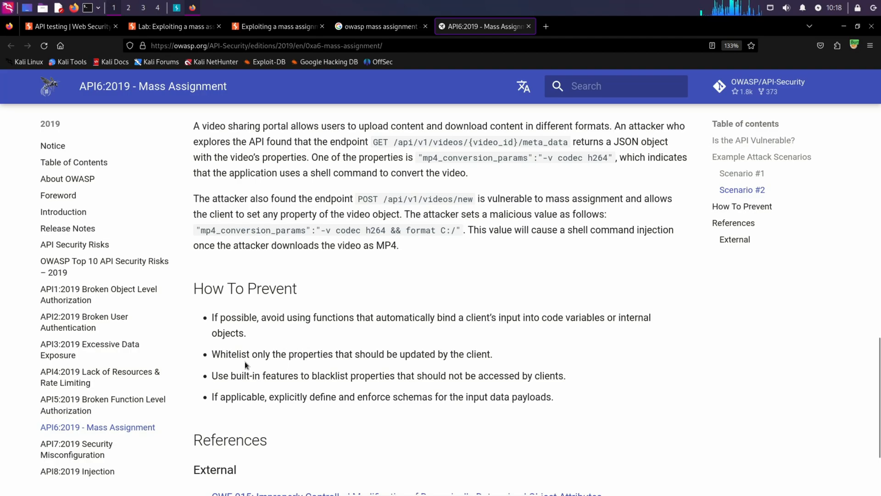
pyautogui.moveTo(212, 353); pyautogui.dragTo(264, 354)
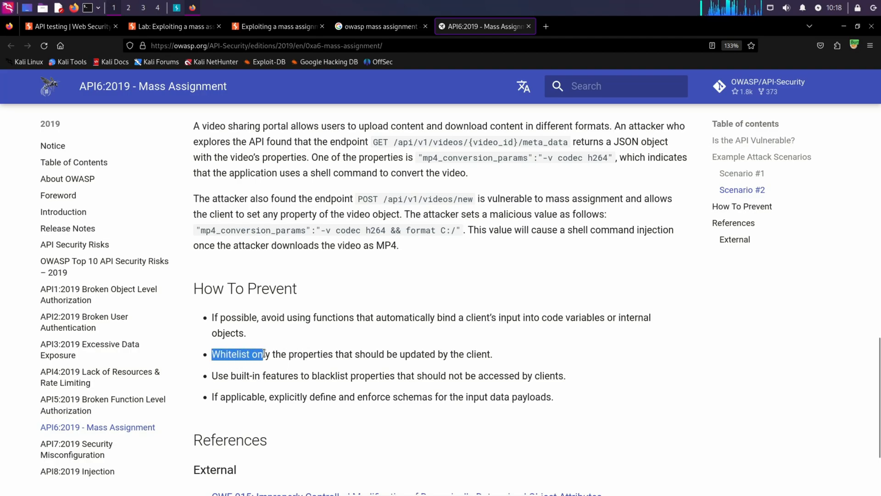
pyautogui.moveTo(262, 354); pyautogui.dragTo(437, 354)
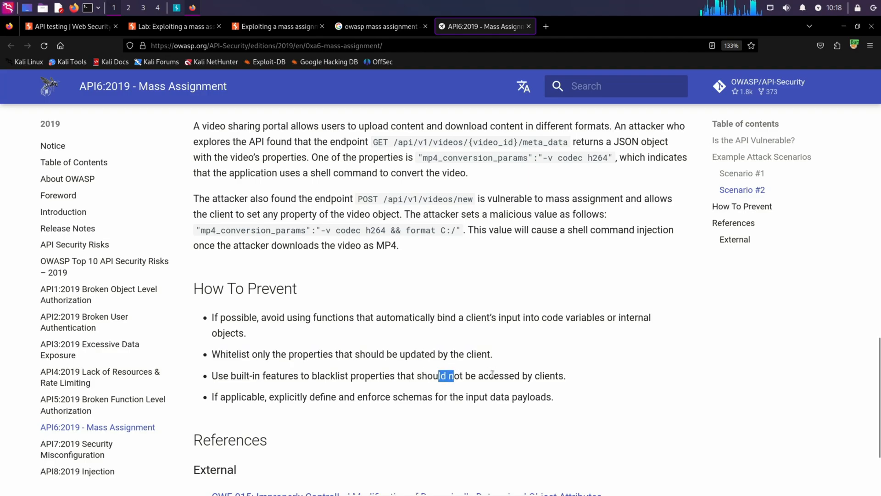
pyautogui.click(464, 354)
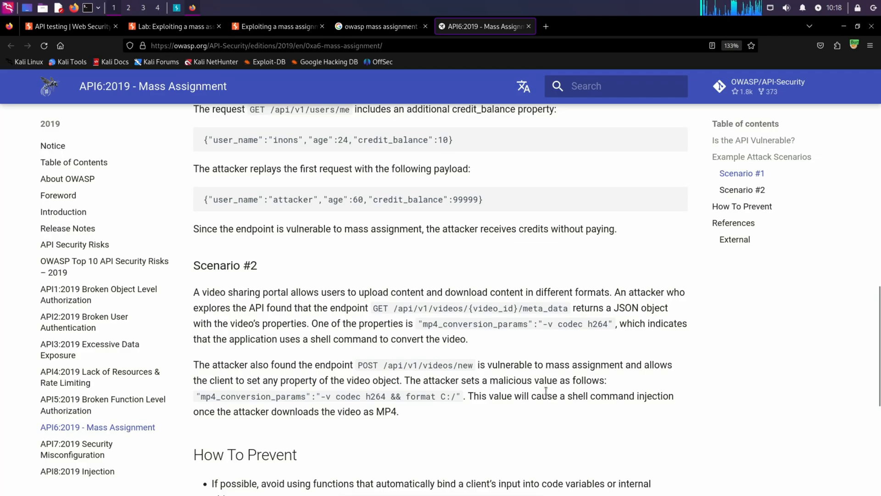
pyautogui.scroll(3)
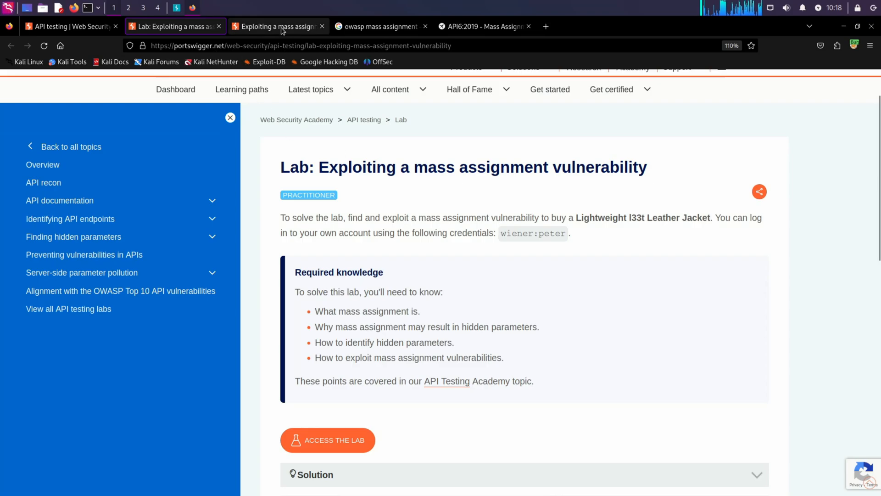
pyautogui.click(277, 26)
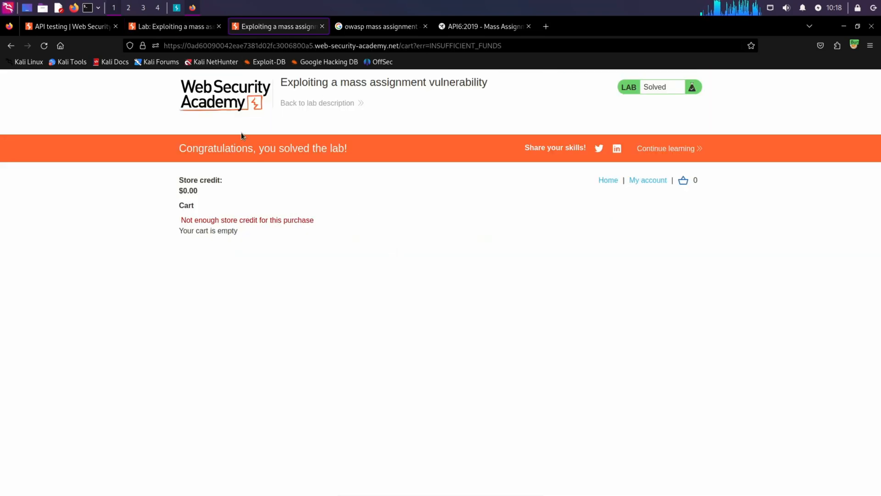